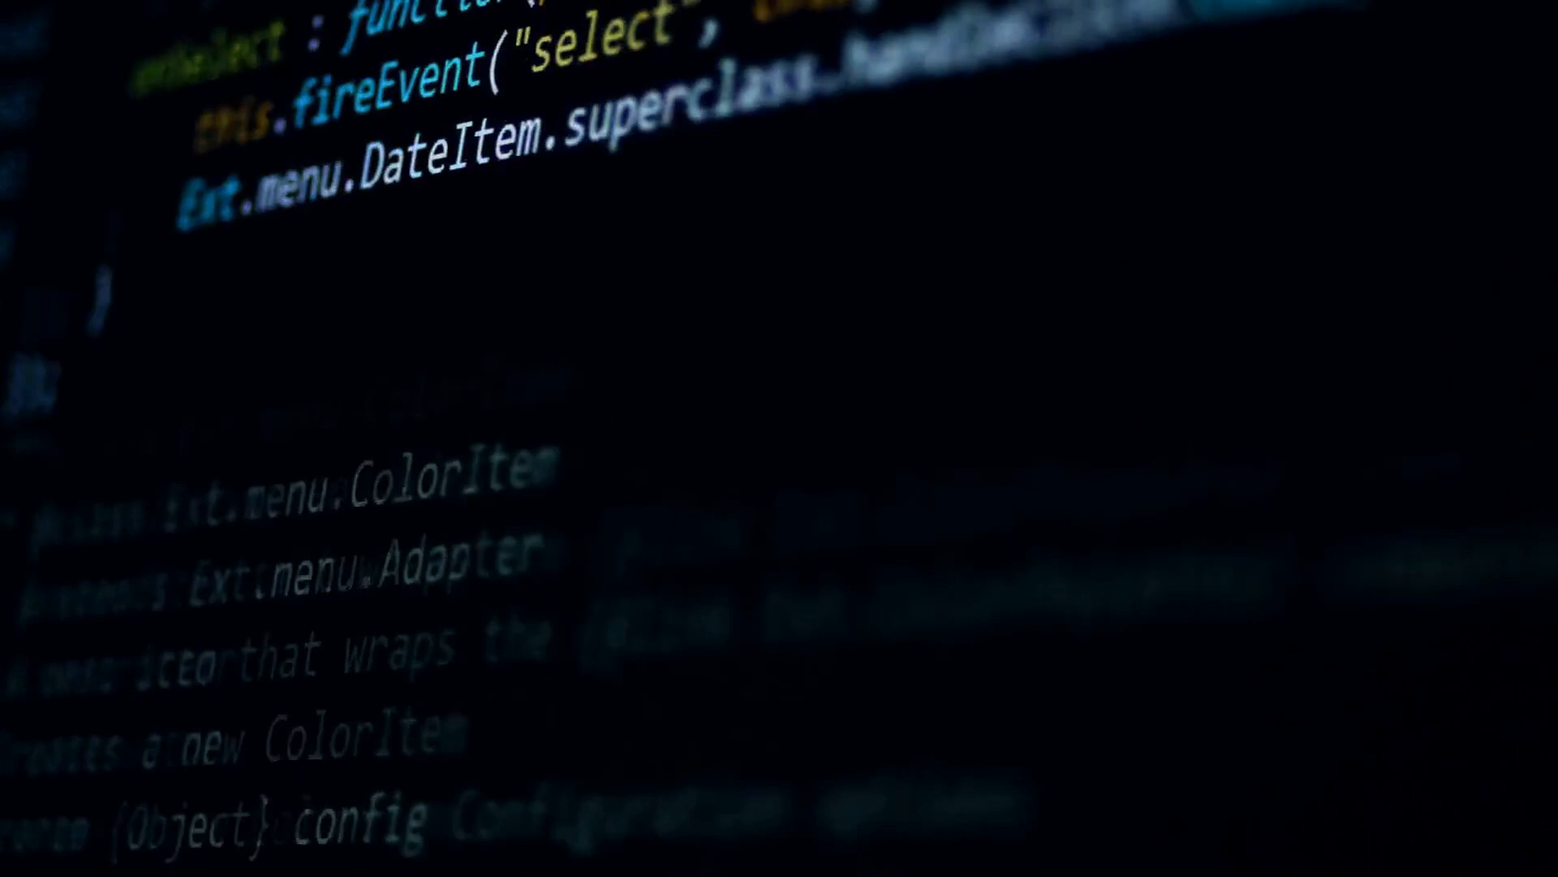
scroll(down, 3)
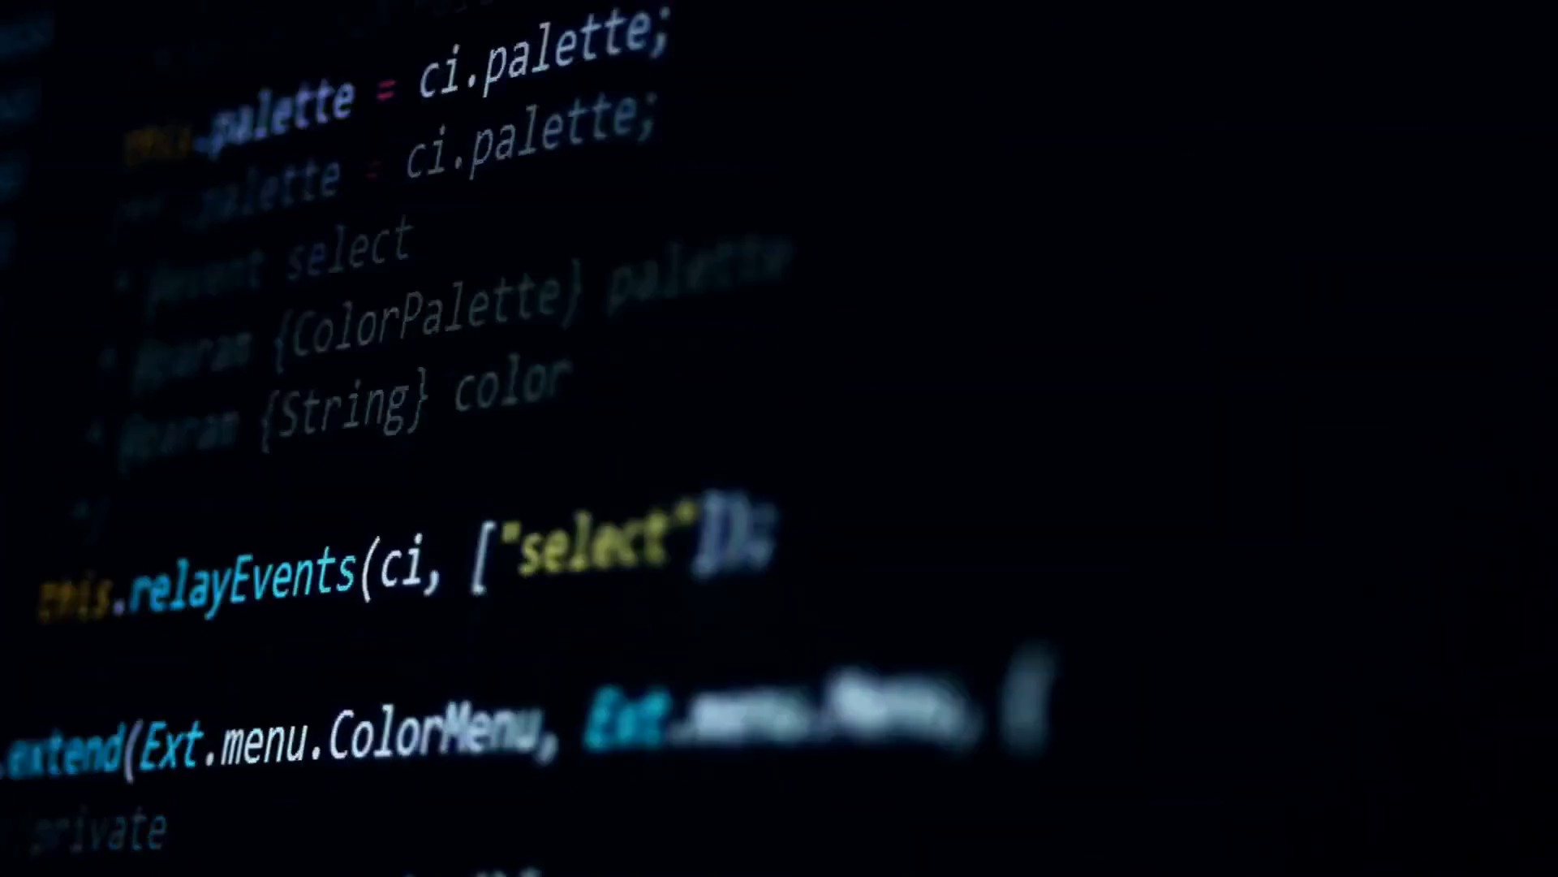
scroll(down, 3)
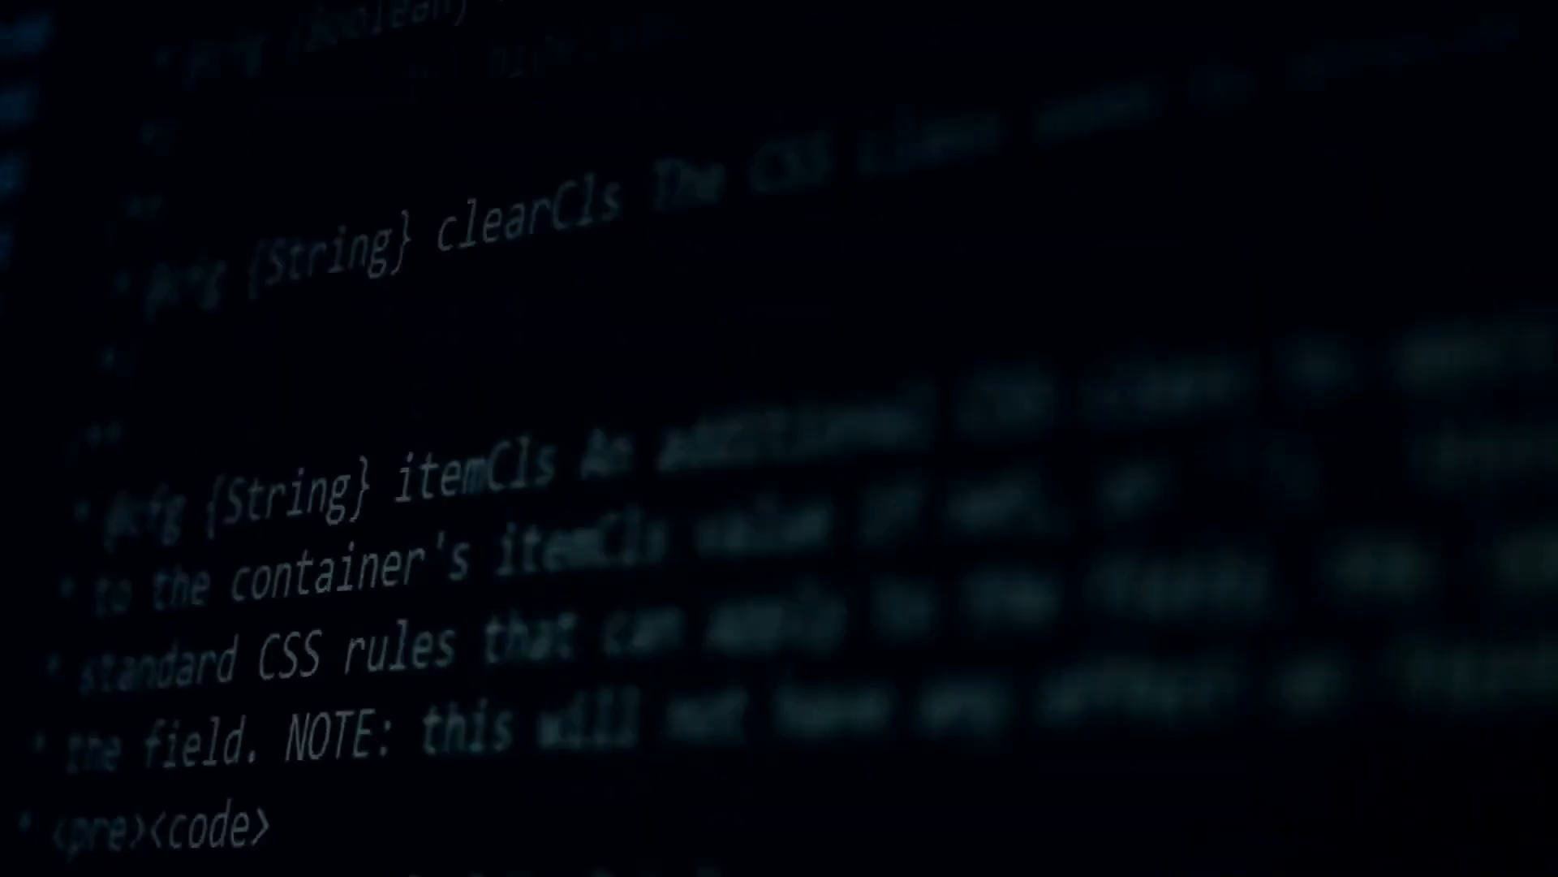